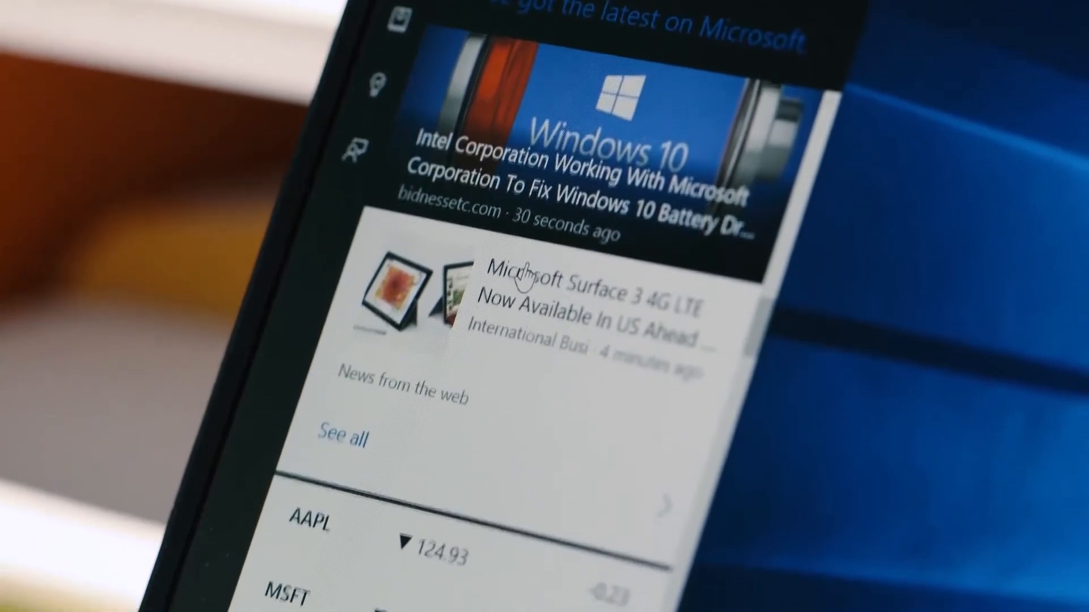
- Scroll the page, type 'how tall is tom', and click on the page
scroll(down, 3)
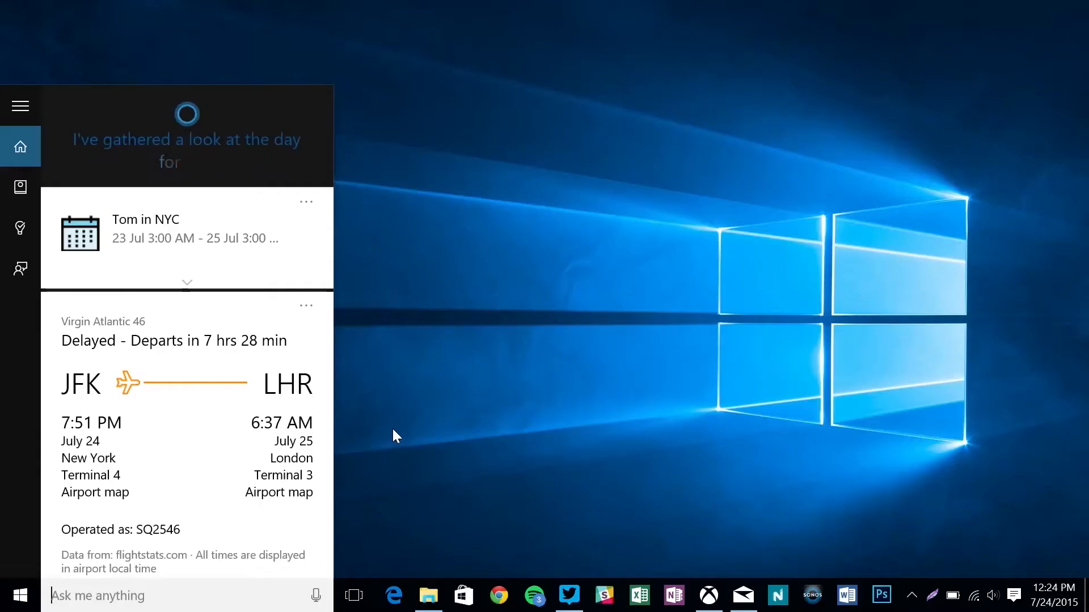
text(how tall is tom)
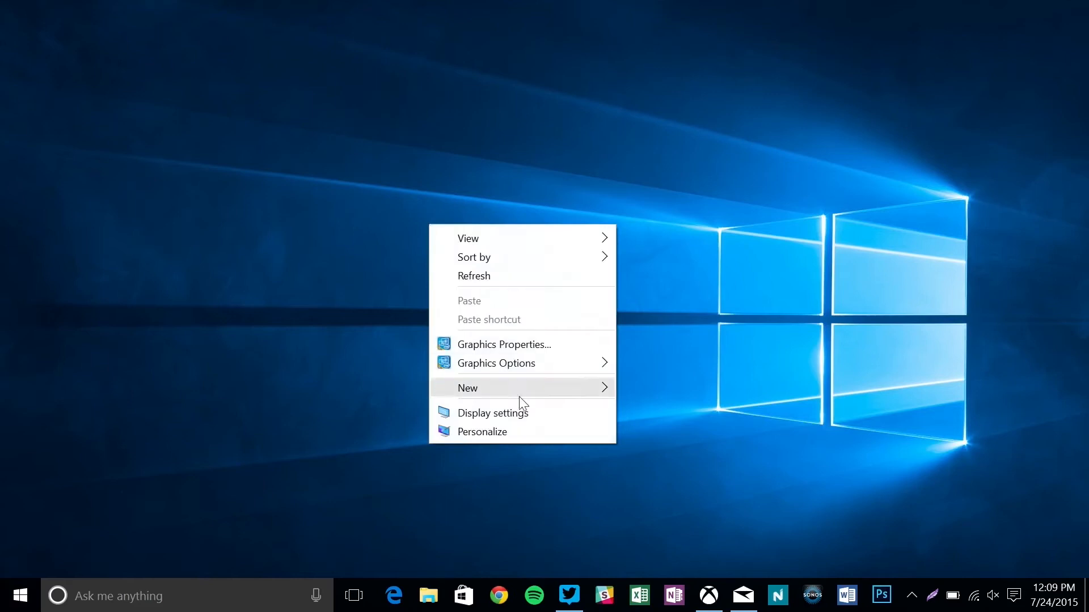
click(482, 431)
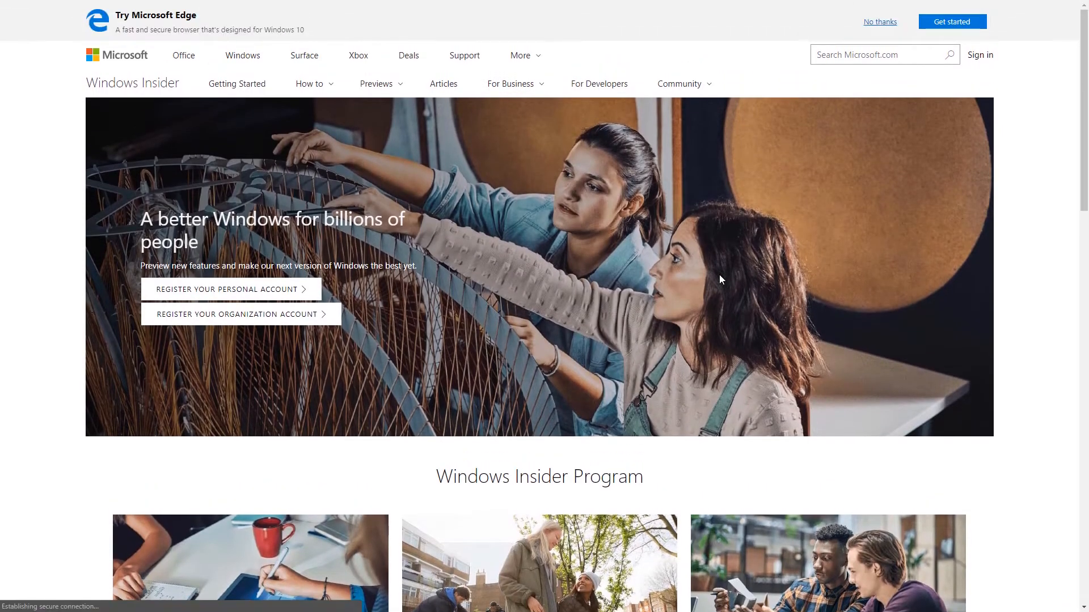
mouse_move(800, 188)
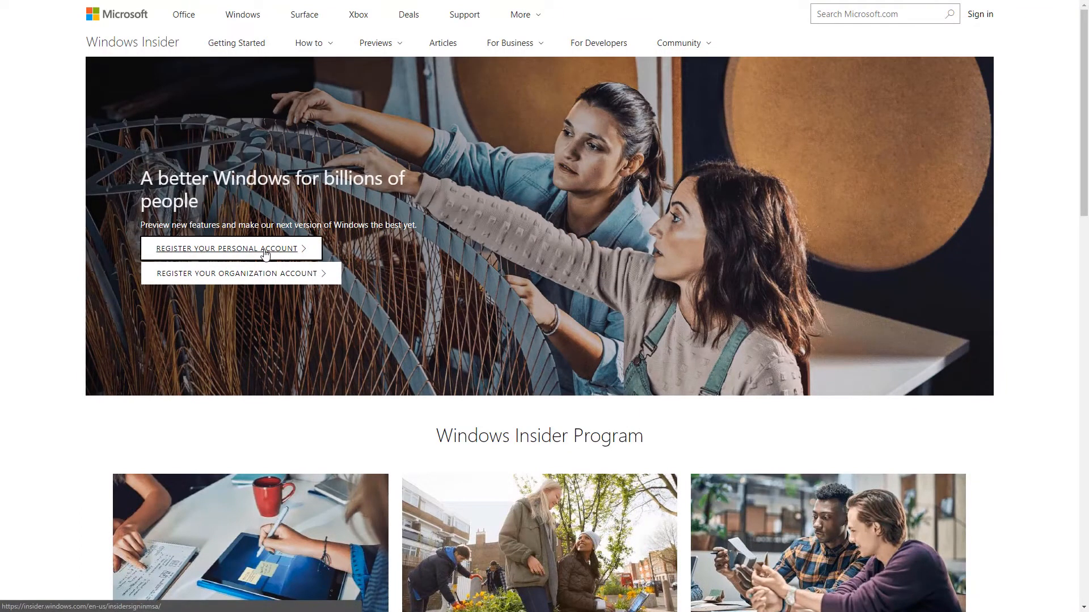
click(228, 248)
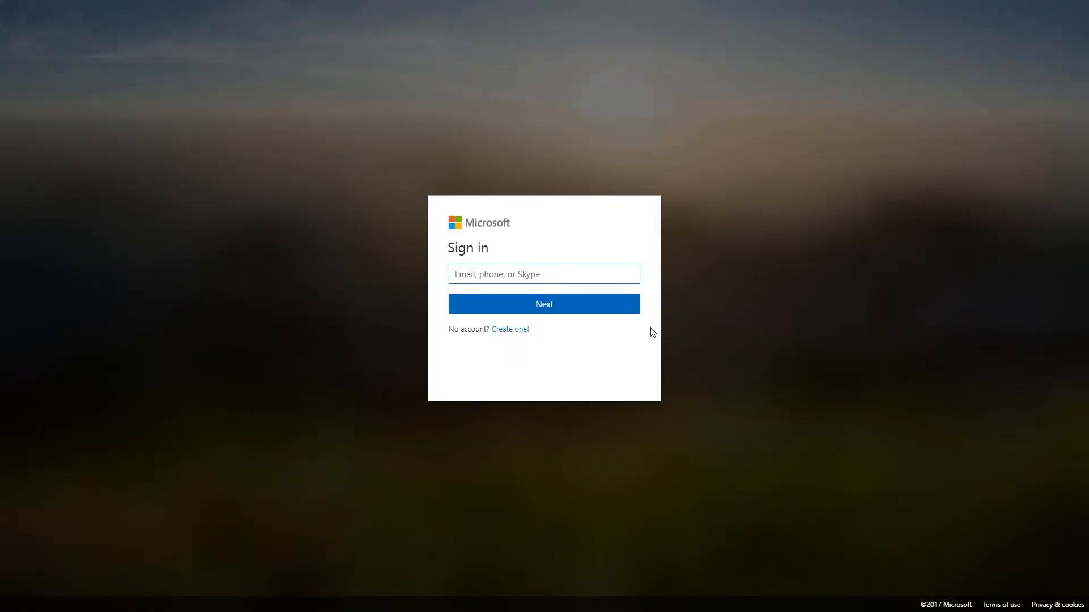
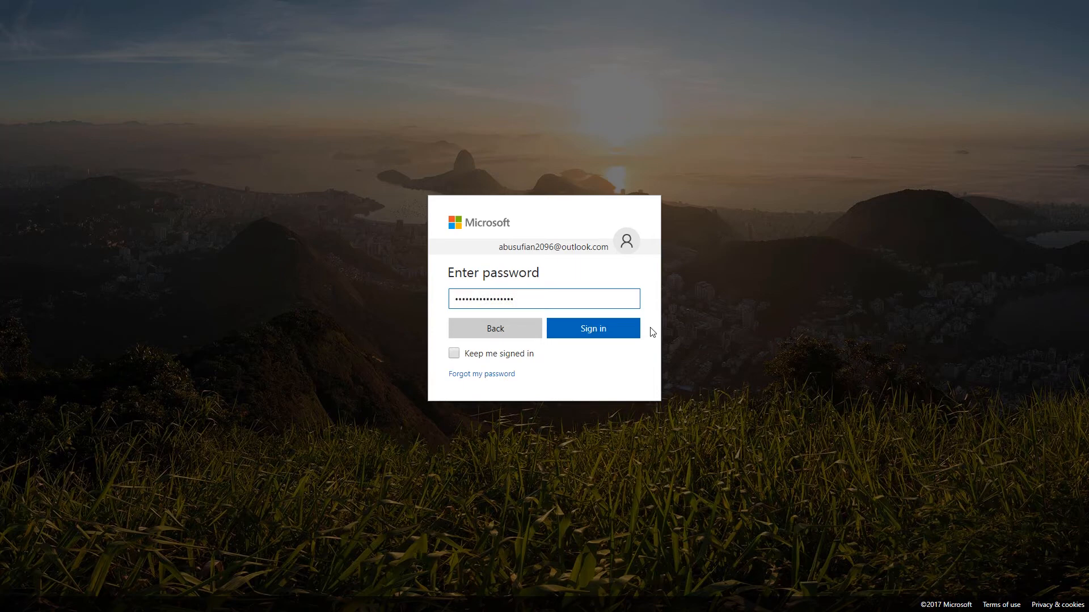
click(593, 328)
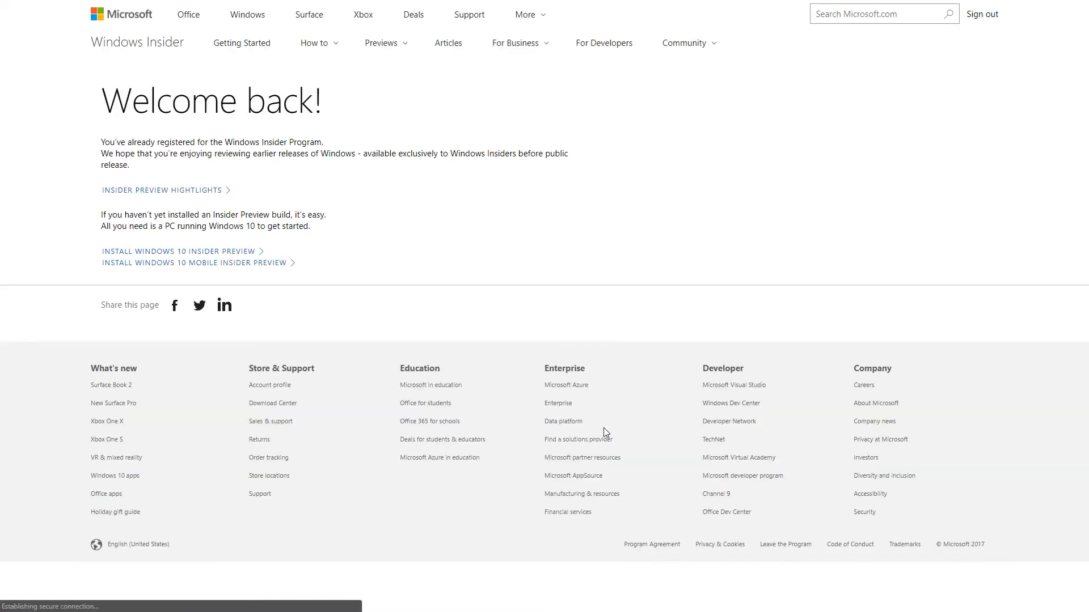
mouse_move(310, 15)
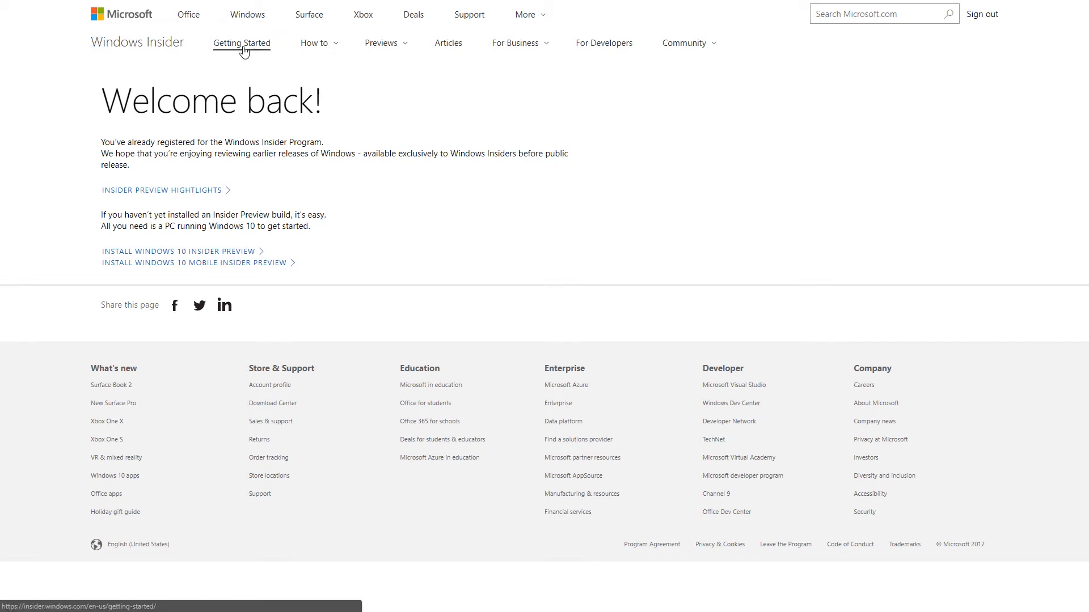
- Scroll the Getting Started guide toward the Install section's downloads link
click(242, 43)
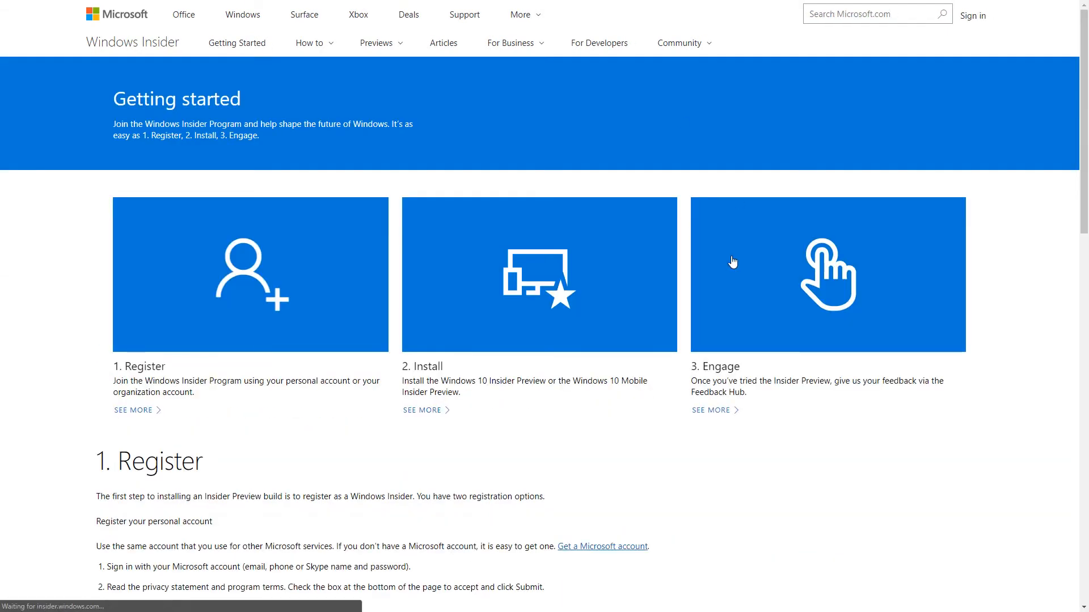
scroll(down, 3)
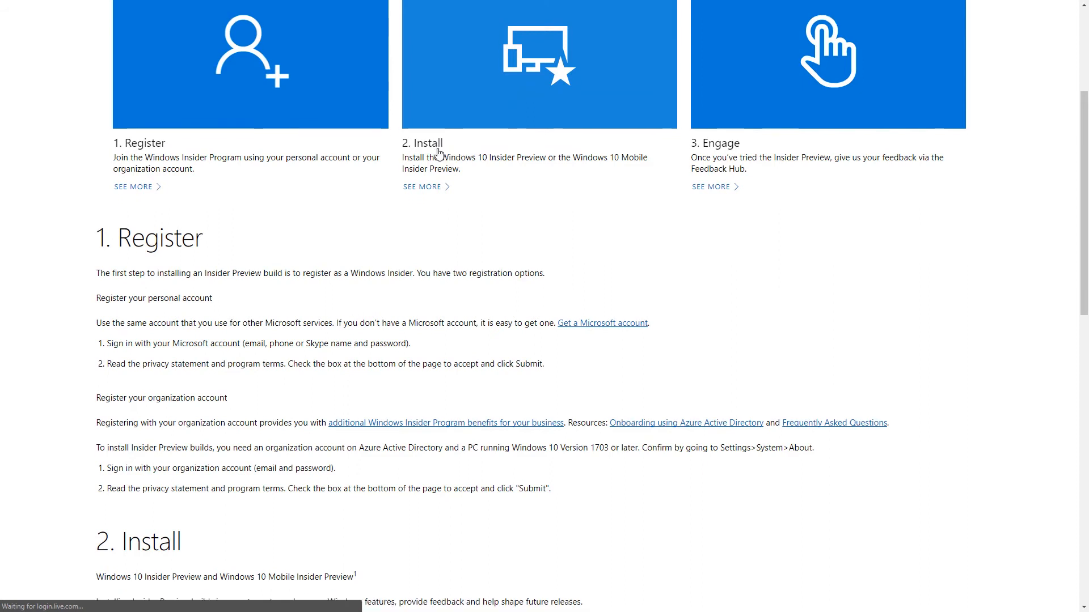
scroll(down, 3)
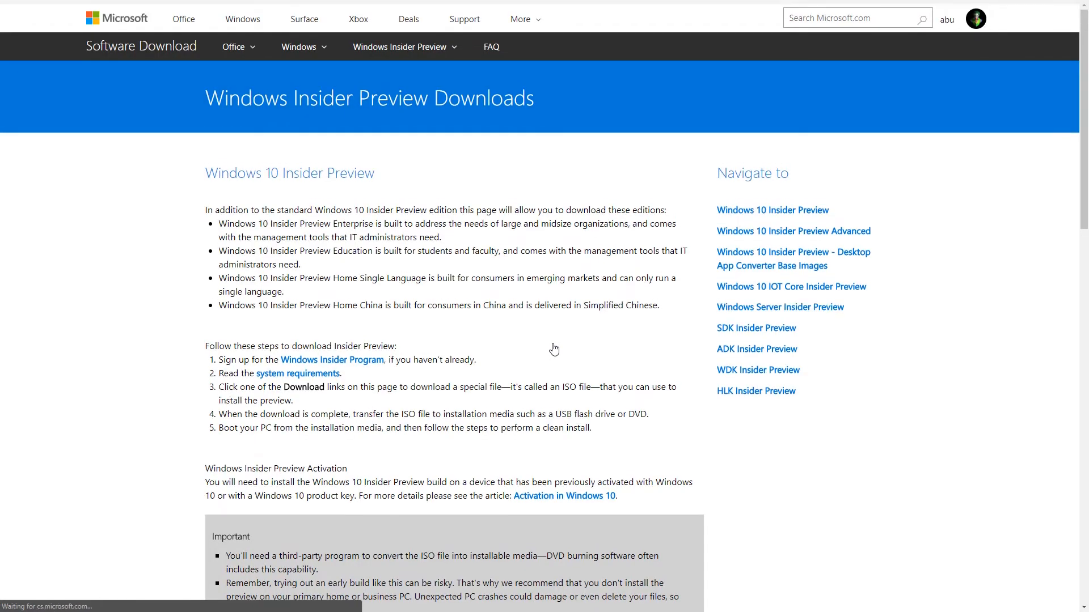
- Select the Windows 10 Insider Preview Build 17025 edition and choose a product language
scroll(down, 3)
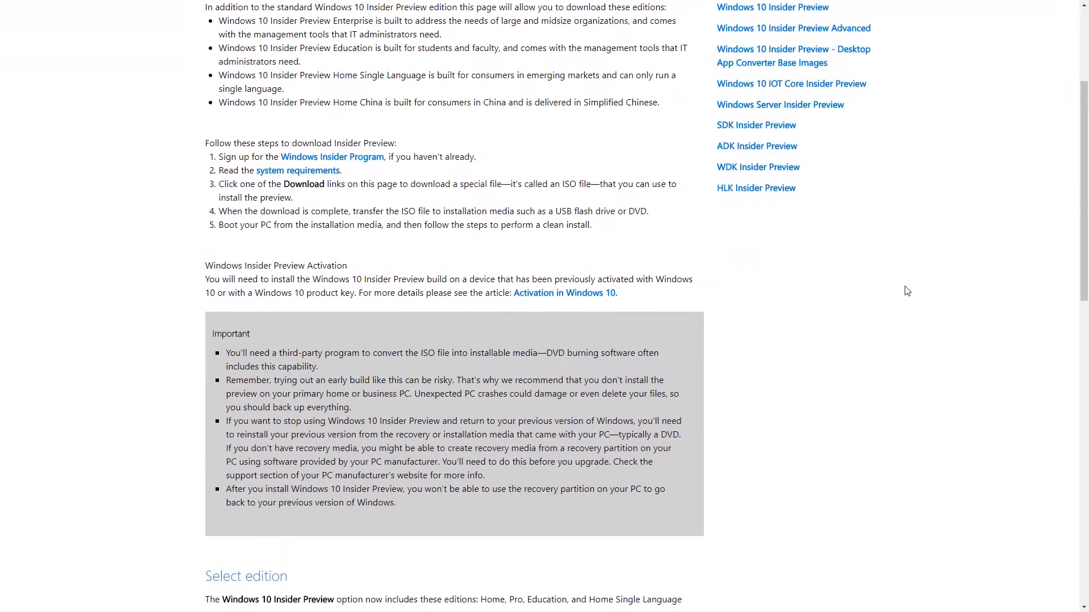
click(314, 401)
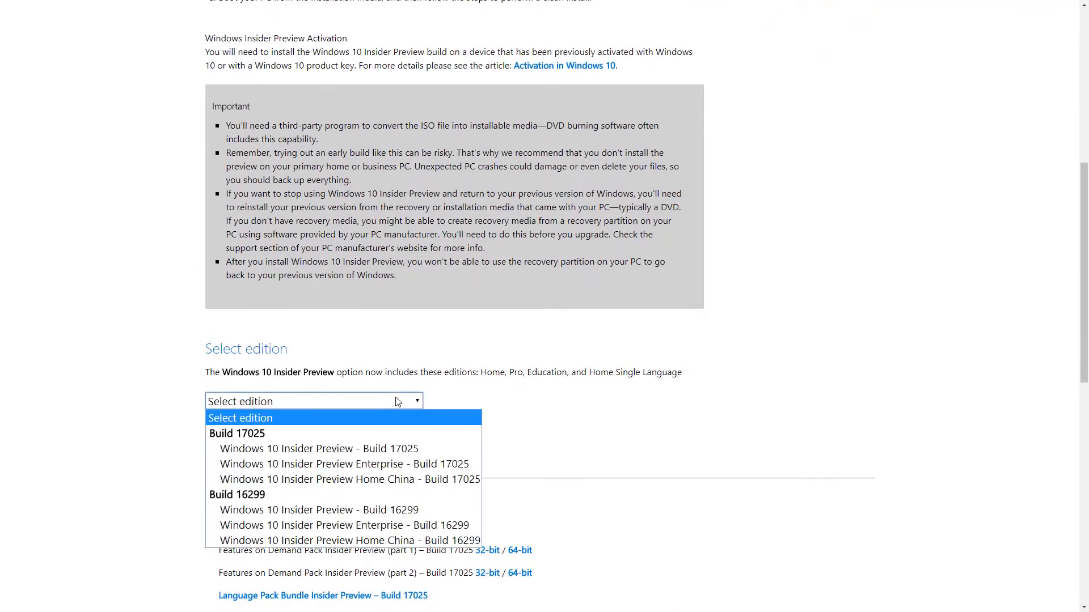
mouse_move(392, 452)
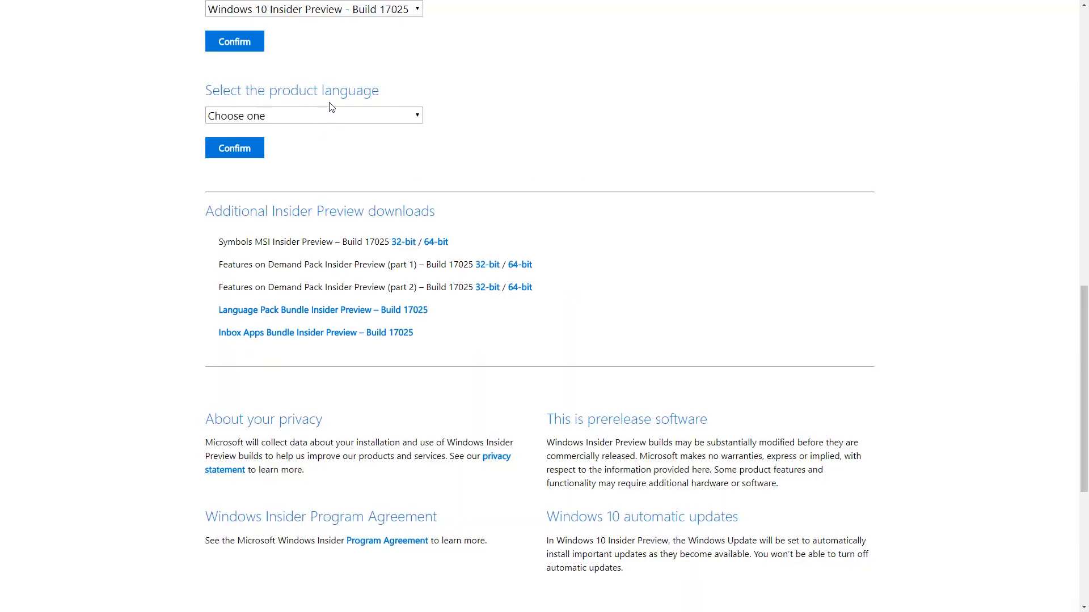
click(313, 115)
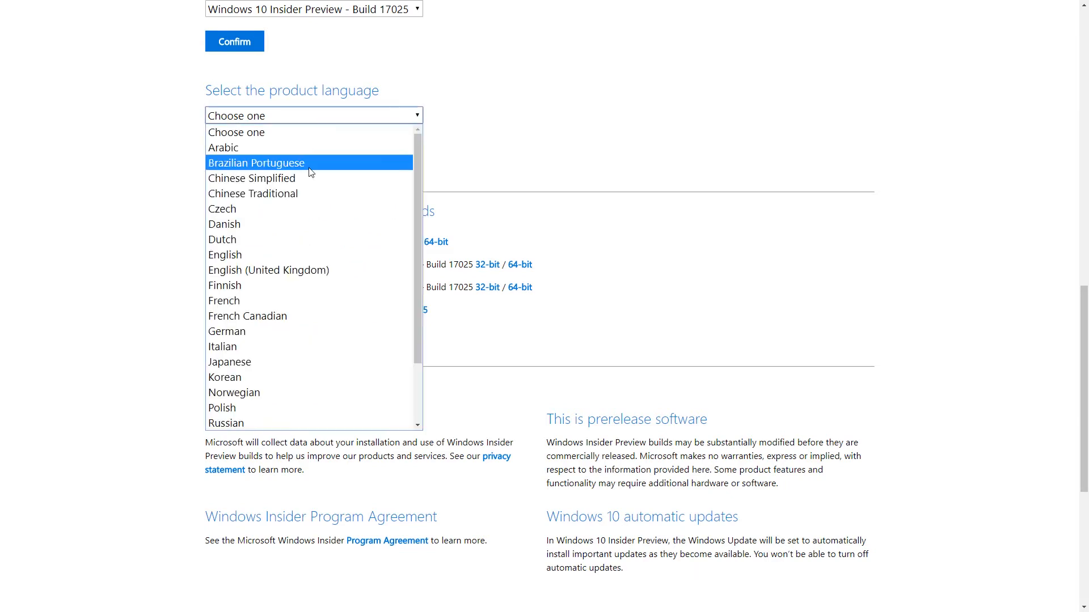
click(256, 162)
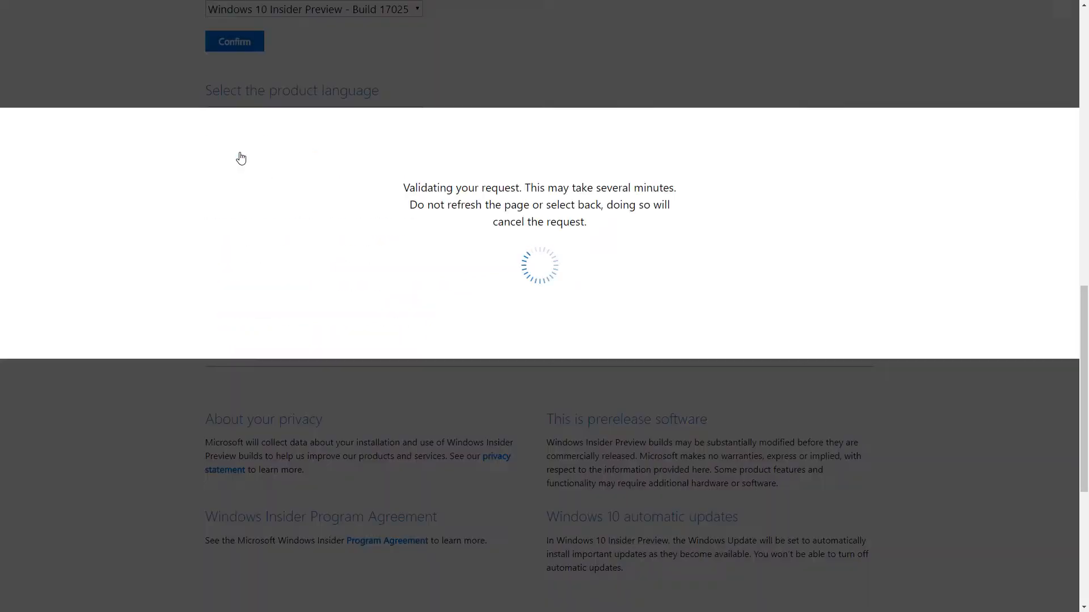